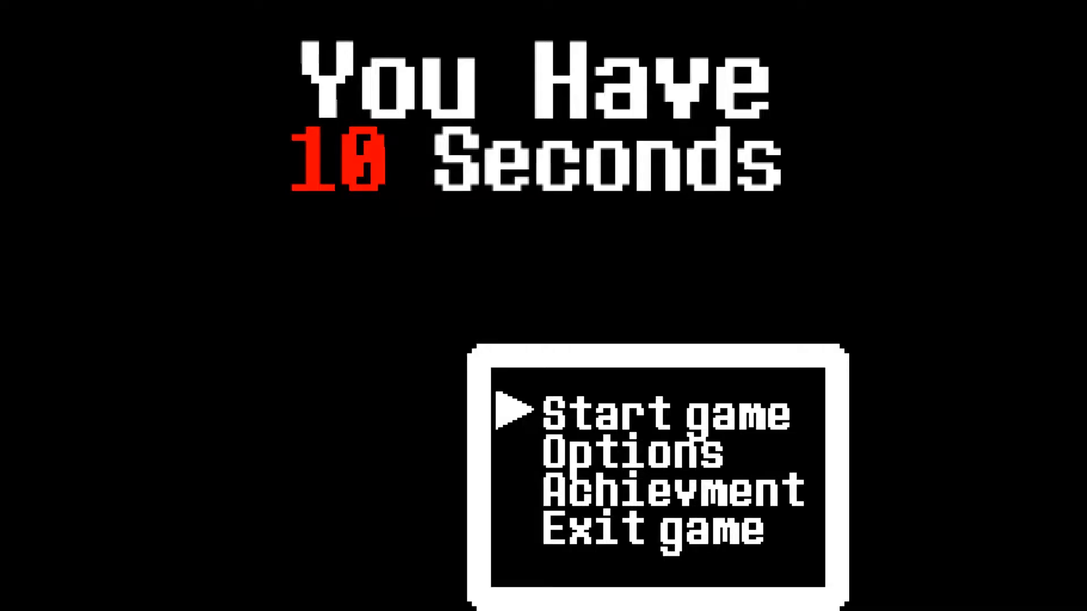
- Start a new game and move the character through the early levels up to 1-3: Going Up
click(652, 412)
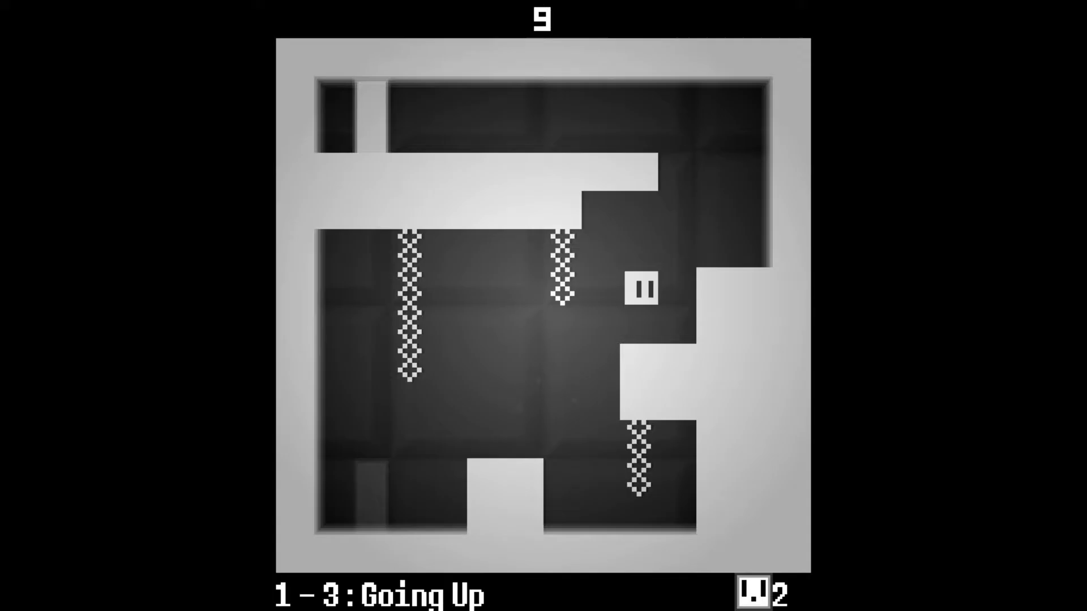
key(up)
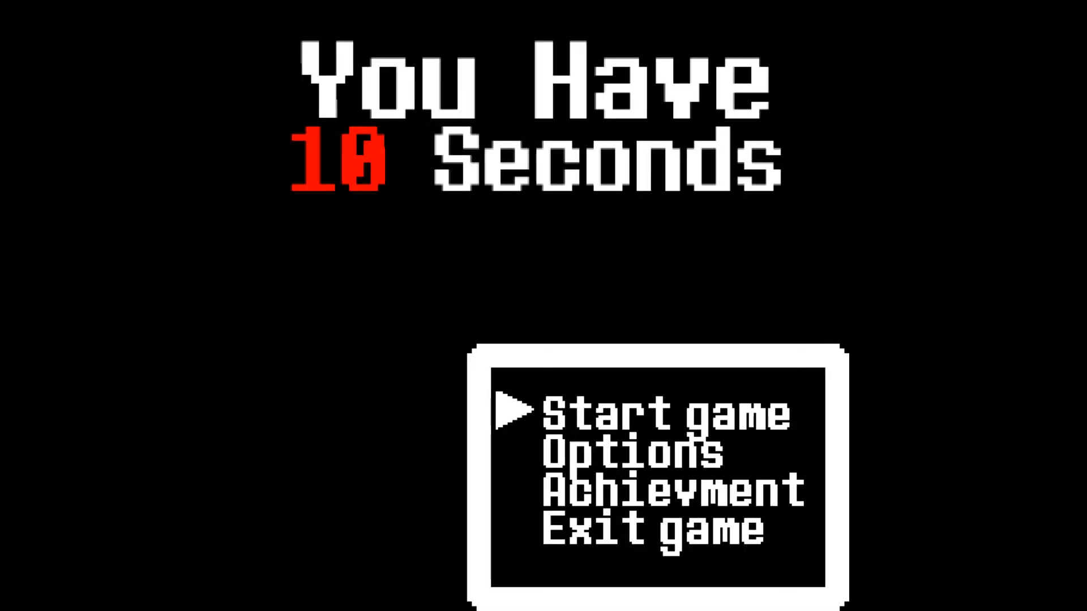
- Start the game again from the title menu, reaching level 2-1: On the Edge
click(656, 413)
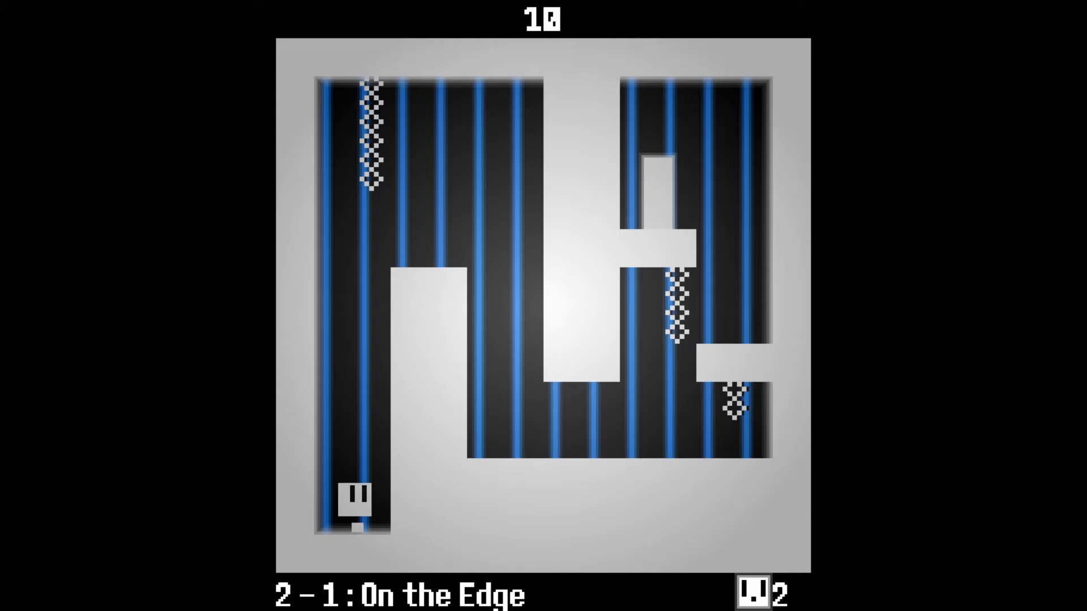